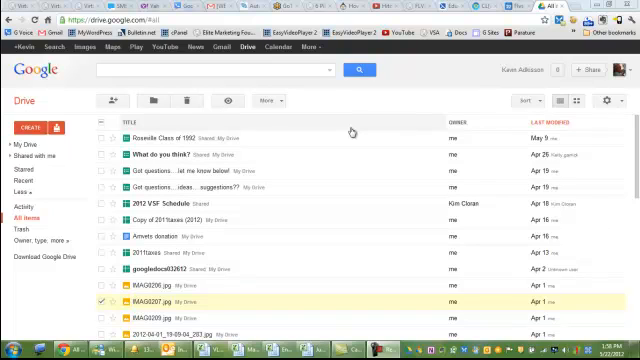
# - Create a new blank form from Google Drive's Create menu
pyautogui.click(160, 128)
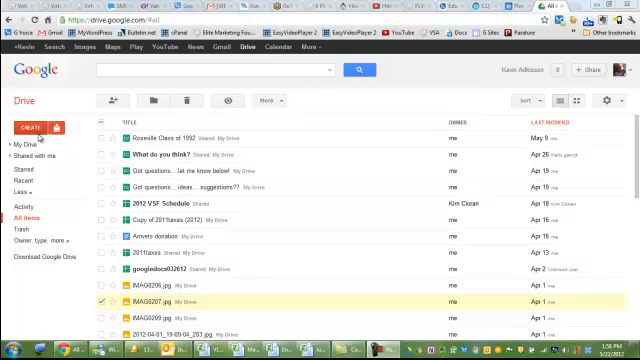
pyautogui.click(32, 128)
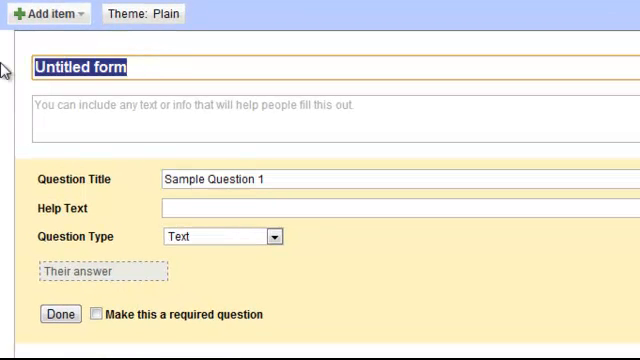
# - Title the form 'Title Goes Here' with description 'Please provide your input in the box below.'
pyautogui.write('Title')
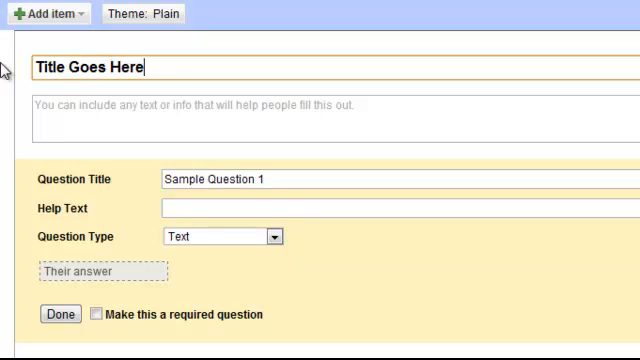
pyautogui.click(100, 120)
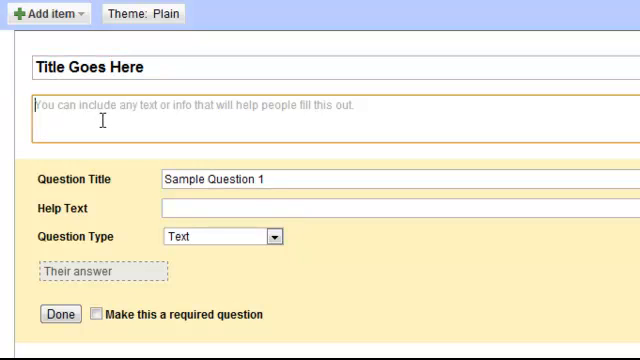
pyautogui.write('Please')
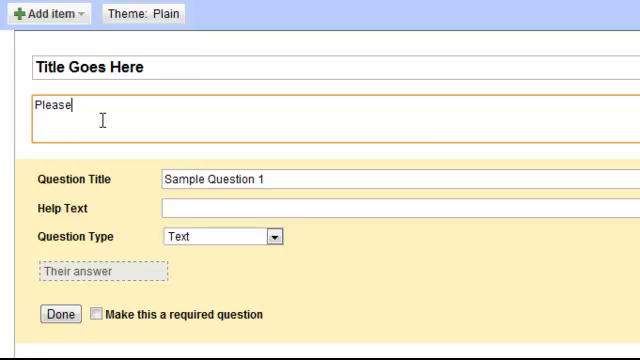
pyautogui.write('pr')
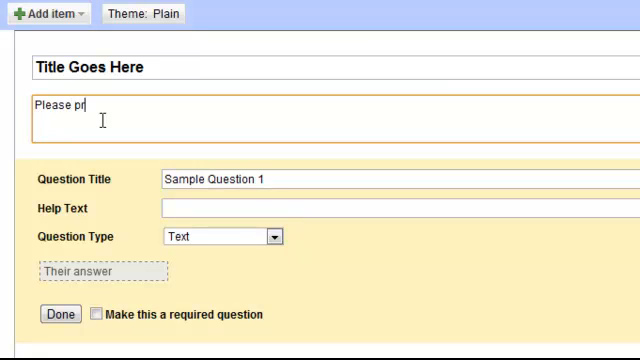
pyautogui.write('ovide your i')
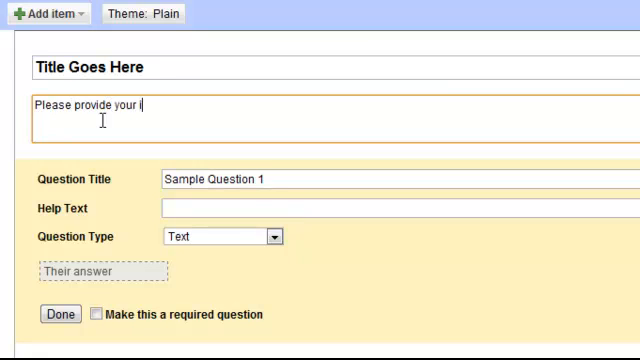
pyautogui.write('nput in the')
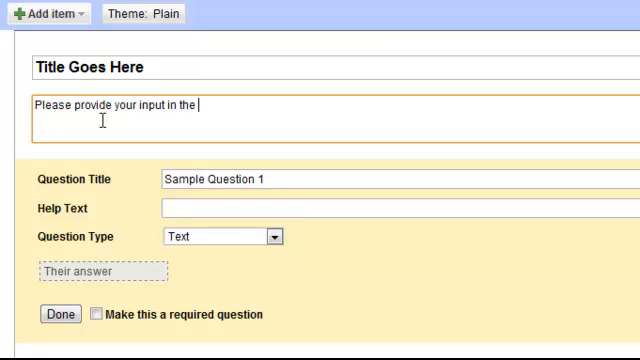
pyautogui.write('box below.')
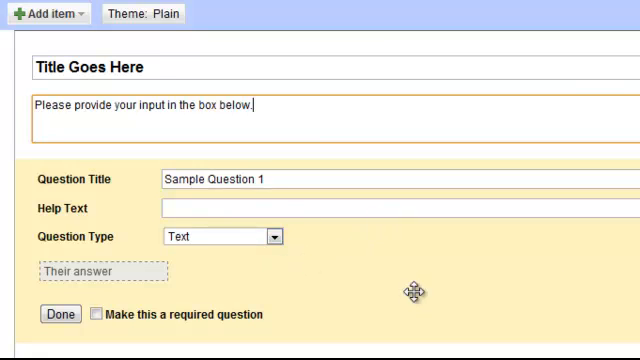
pyautogui.moveTo(304, 232)
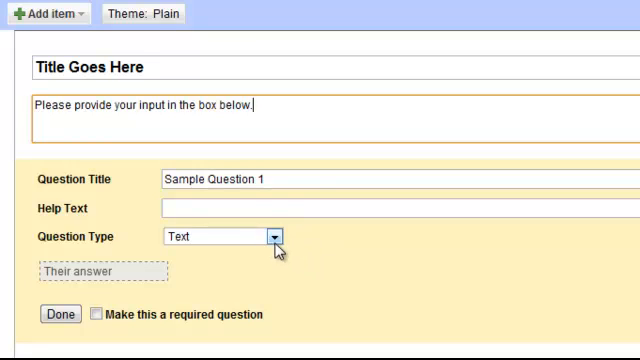
# - Try multiple choice, scale and grid types, then set Sample Question 1 to Paragraph text
pyautogui.click(276, 236)
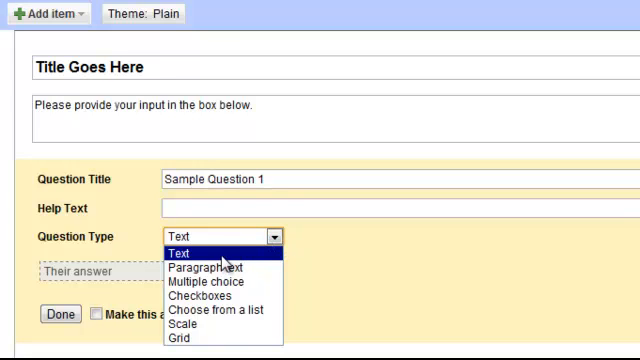
pyautogui.moveTo(262, 256)
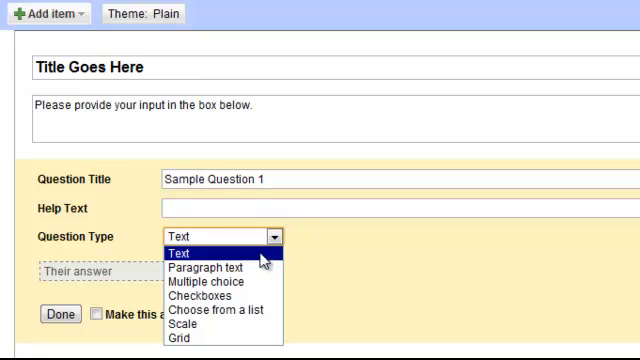
pyautogui.click(180, 250)
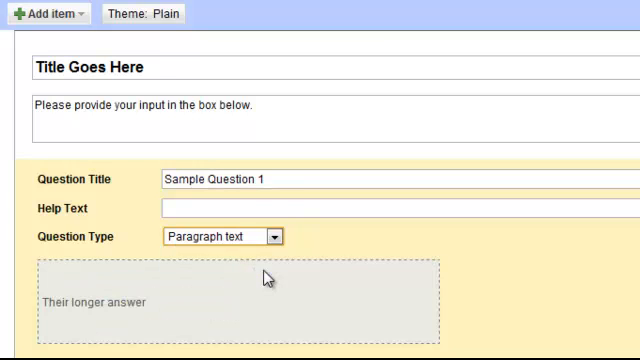
pyautogui.moveTo(248, 312)
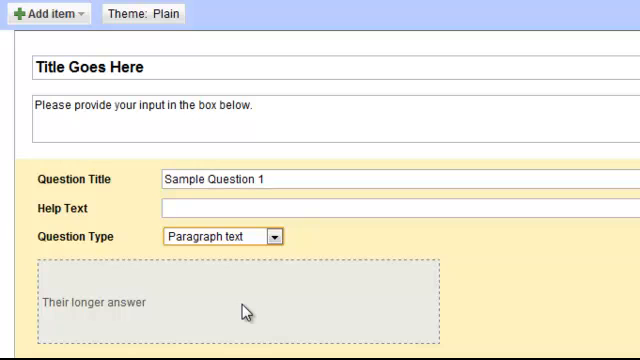
pyautogui.moveTo(248, 308)
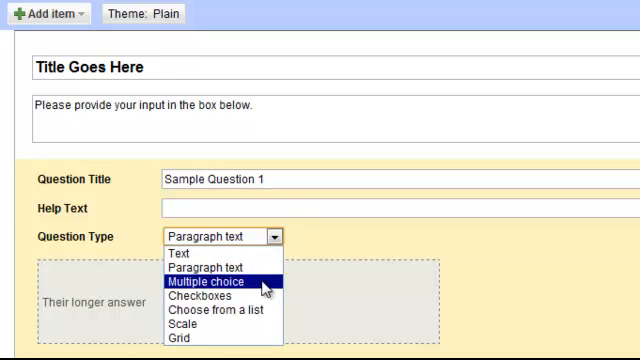
pyautogui.click(208, 280)
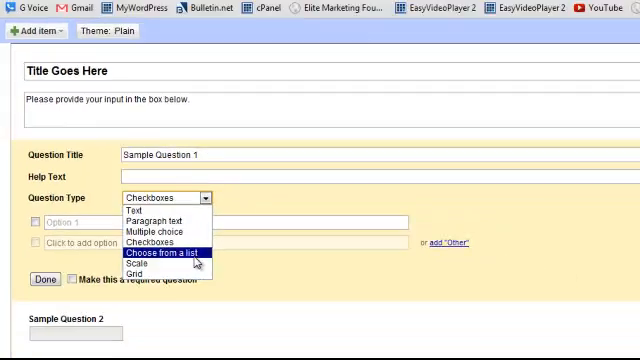
pyautogui.click(148, 264)
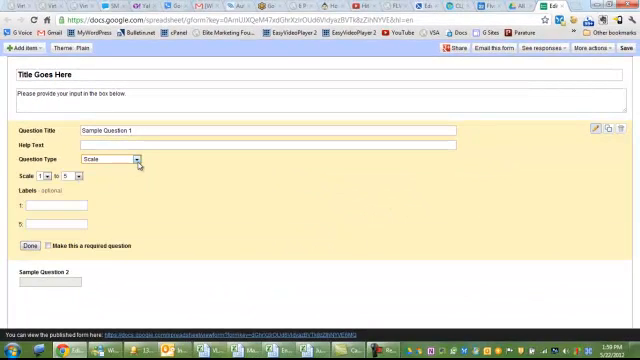
pyautogui.click(120, 158)
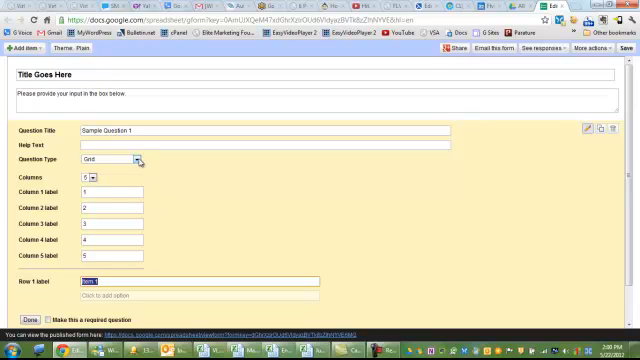
pyautogui.click(138, 160)
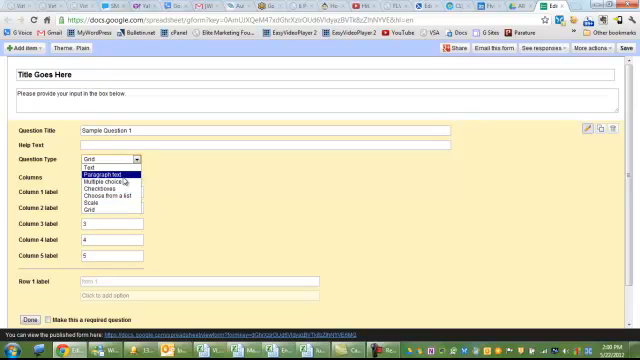
pyautogui.click(100, 180)
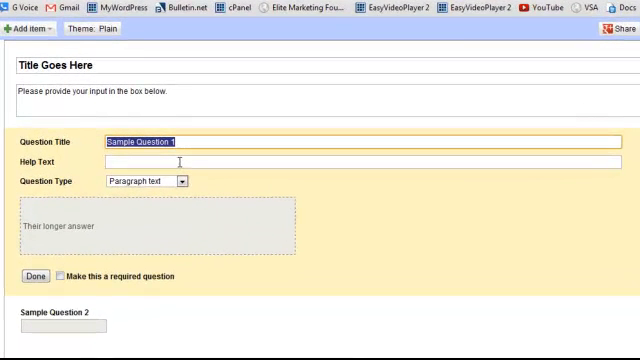
# - Name the question 'Thank you for your response' and save it as Paragraph text
pyautogui.write('Thank you')
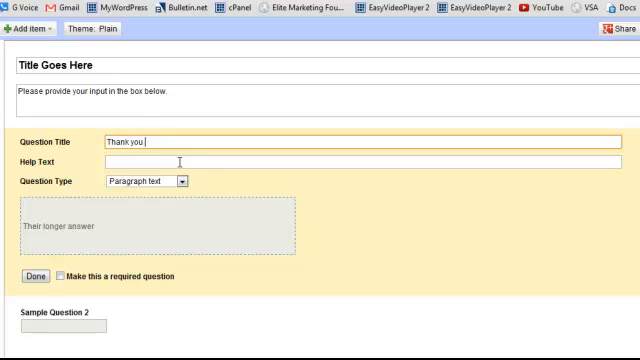
pyautogui.write('for your rep')
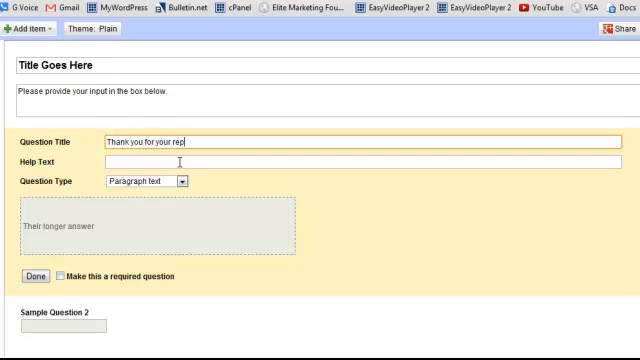
pyautogui.write('ponse')
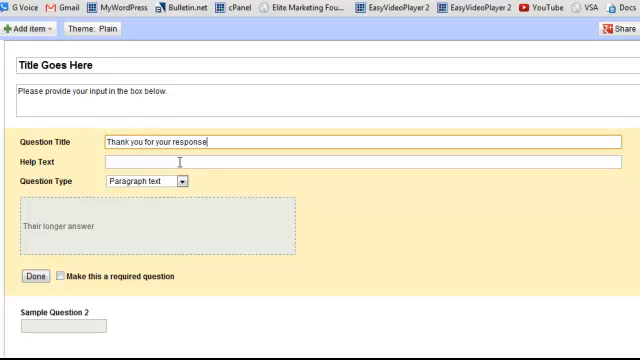
pyautogui.click(360, 160)
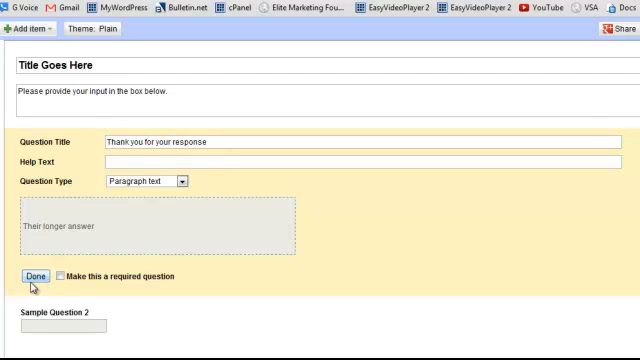
pyautogui.click(32, 276)
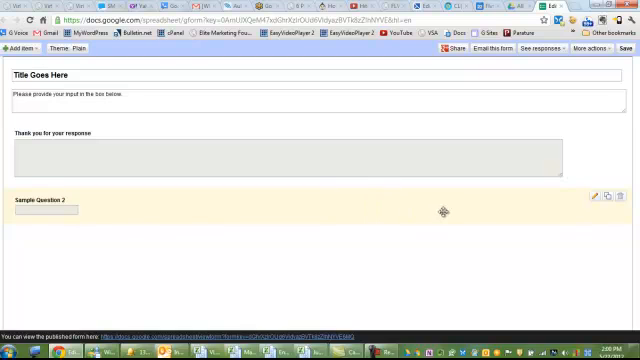
# - Delete Sample Question 2 and confirm its removal
pyautogui.click(600, 196)
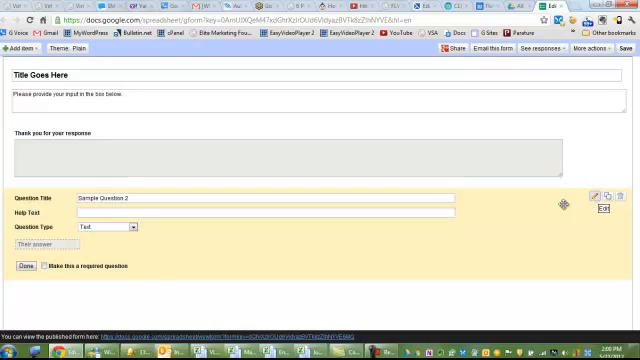
pyautogui.click(104, 232)
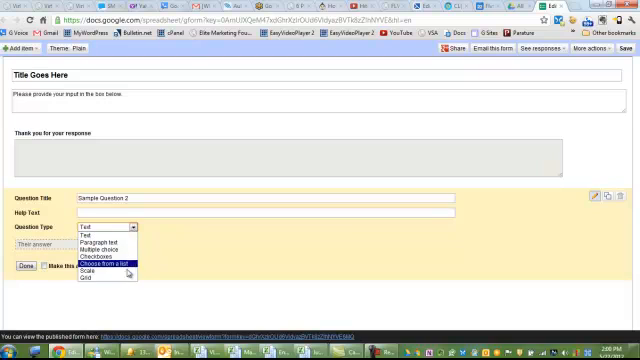
pyautogui.click(84, 228)
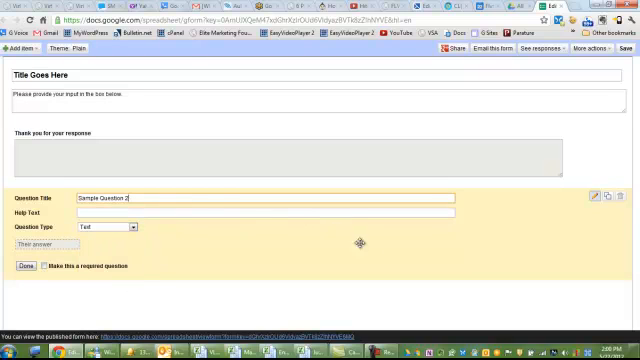
pyautogui.click(624, 196)
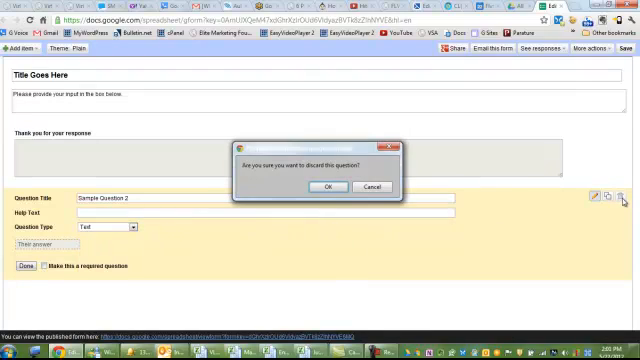
pyautogui.click(324, 188)
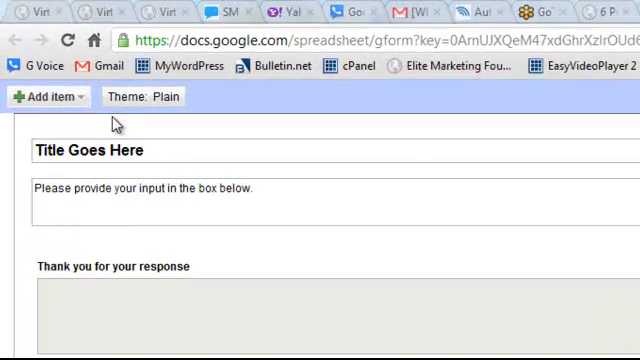
# - Add a paragraph text item, discard it, and move on to the form themes
pyautogui.click(48, 102)
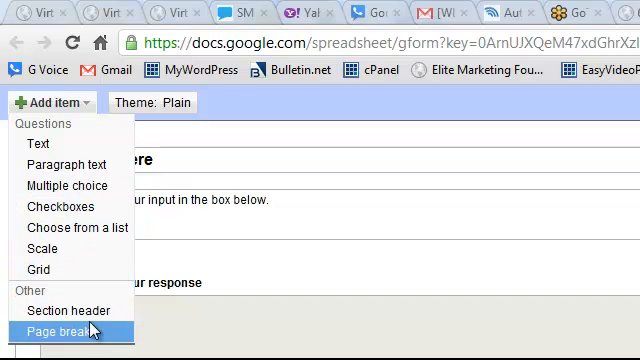
pyautogui.moveTo(64, 164)
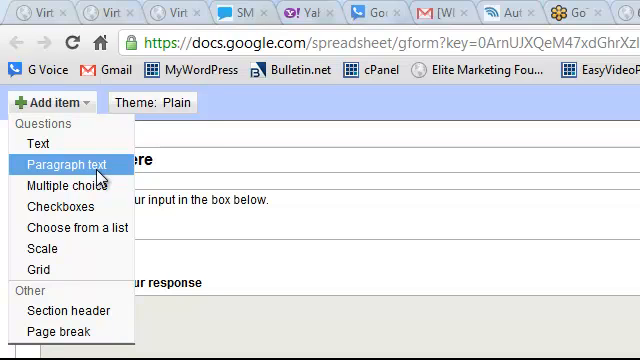
pyautogui.click(68, 164)
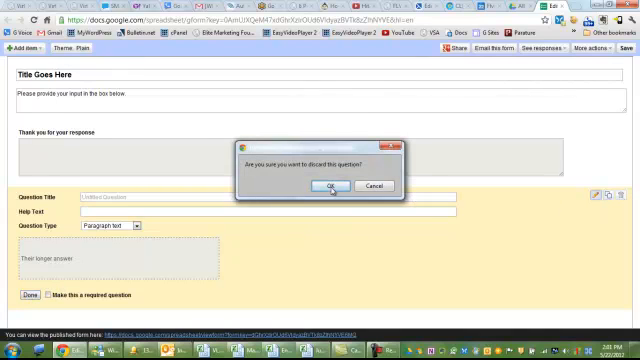
pyautogui.click(328, 186)
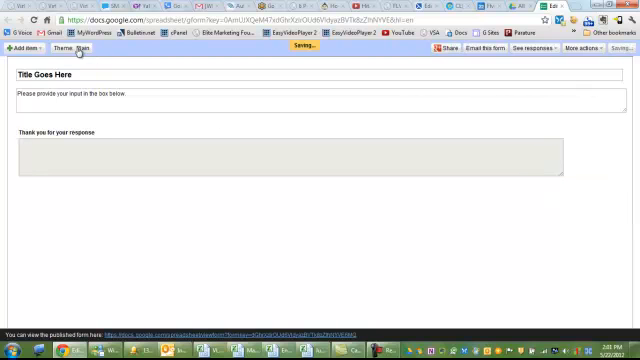
pyautogui.click(52, 48)
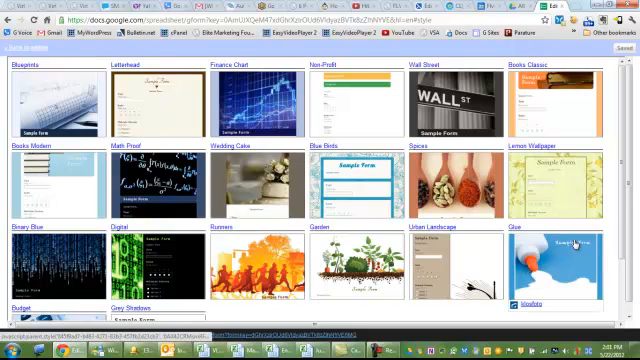
pyautogui.moveTo(372, 118)
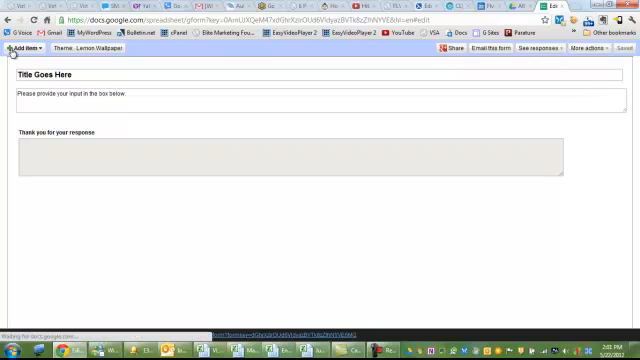
# - Apply the Lemon Wallpaper theme and go to the live form
pyautogui.click(290, 156)
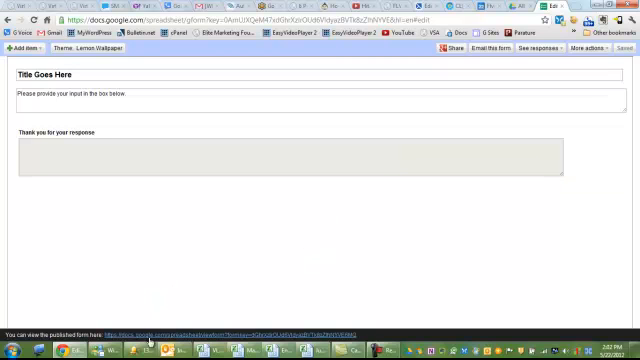
pyautogui.moveTo(100, 332)
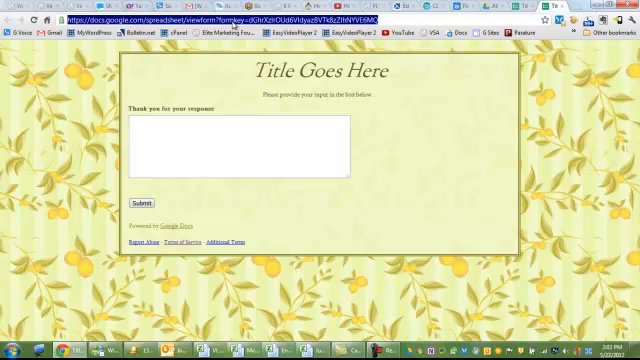
# - Copy the live form's web address from the browser address bar
pyautogui.rightClick(250, 22)
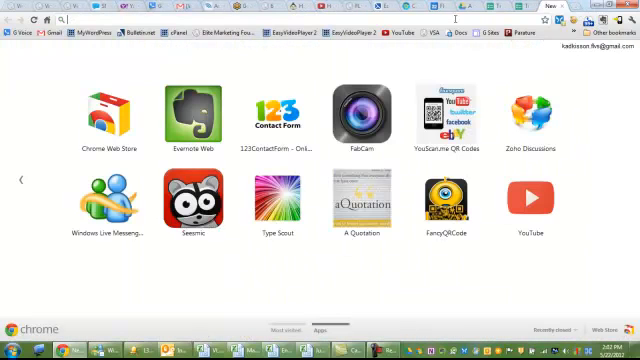
# - Shorten the form address at bit.ly and copy the short link
pyautogui.write('bit.ly.com')
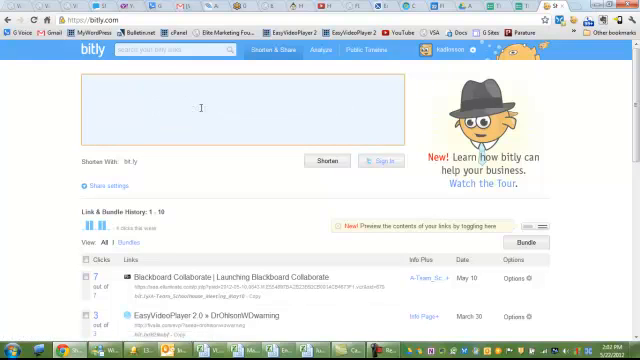
pyautogui.click(326, 160)
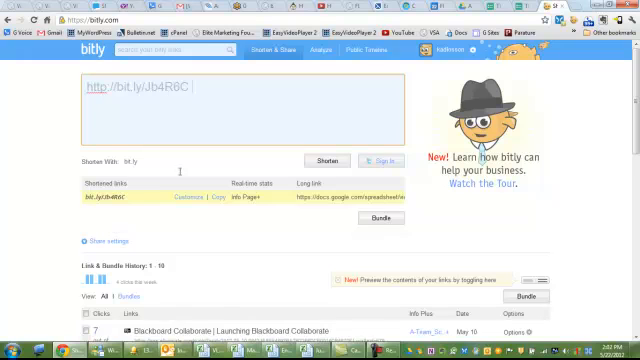
pyautogui.click(206, 198)
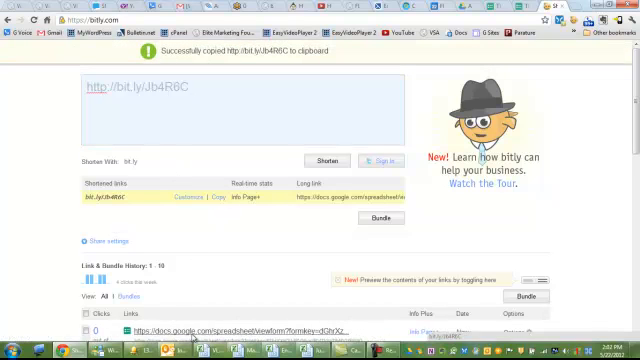
# - Start a new email message from Outlook's taskbar quick actions
pyautogui.rightClick(158, 350)
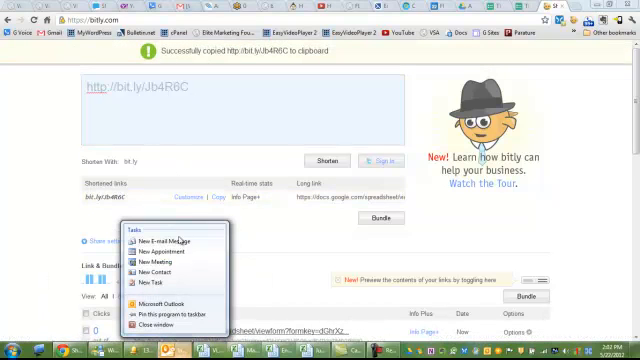
pyautogui.click(172, 240)
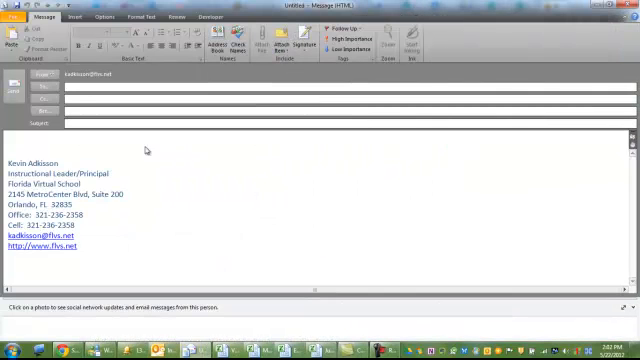
pyautogui.write('http://bit.ly/Jb4R6G')
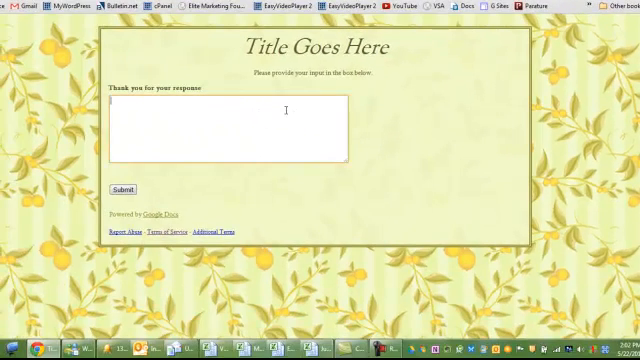
# - Enter the sample answer 'Answers go here bla' in the live form and submit it
pyautogui.write('A')
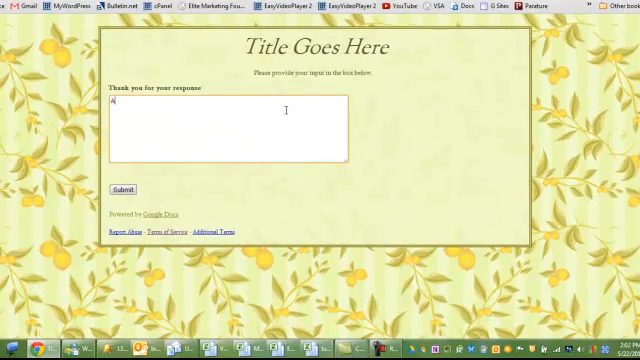
pyautogui.write('Answers go h')
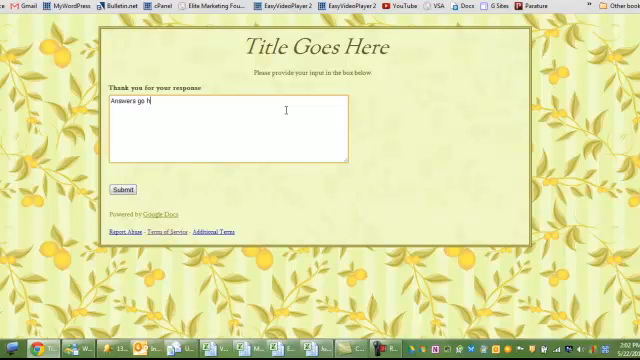
pyautogui.write('ere blah blah blah')
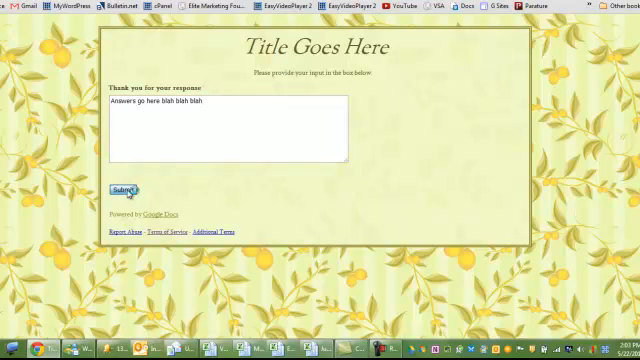
pyautogui.click(120, 188)
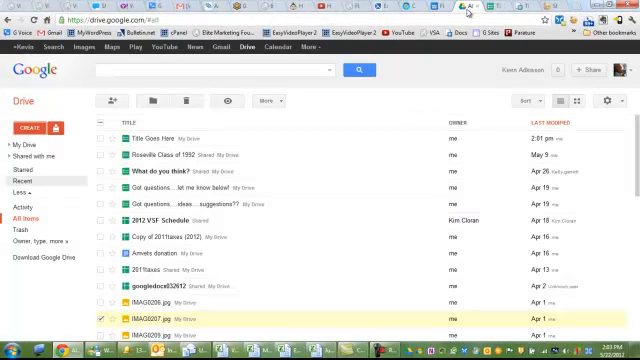
pyautogui.moveTo(72, 128)
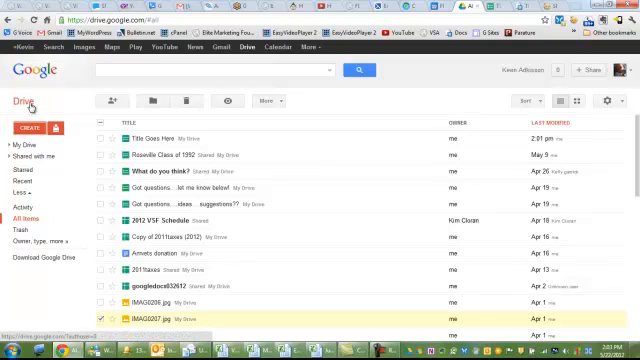
# - Open the 'Title Goes Here' response spreadsheet from the Drive file list
pyautogui.click(148, 138)
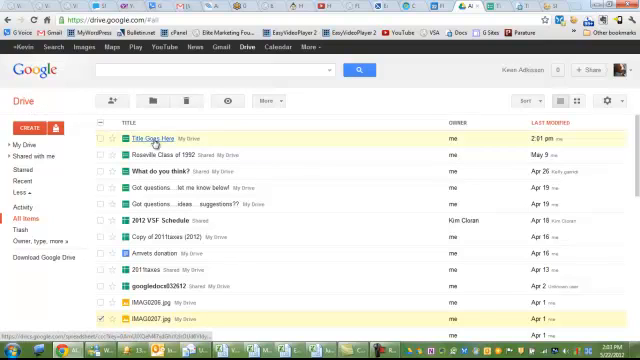
pyautogui.moveTo(140, 140)
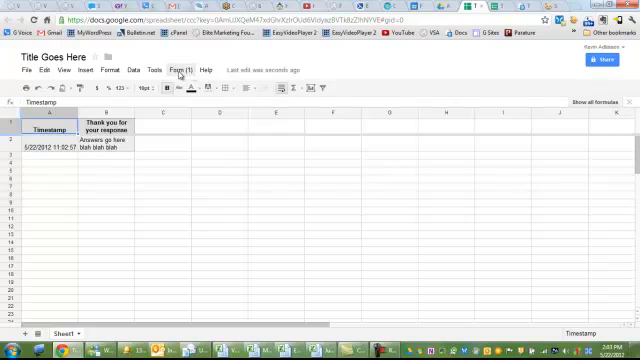
# - From the spreadsheet's Form menu, choose Edit form to reopen the linked form editor
pyautogui.click(176, 70)
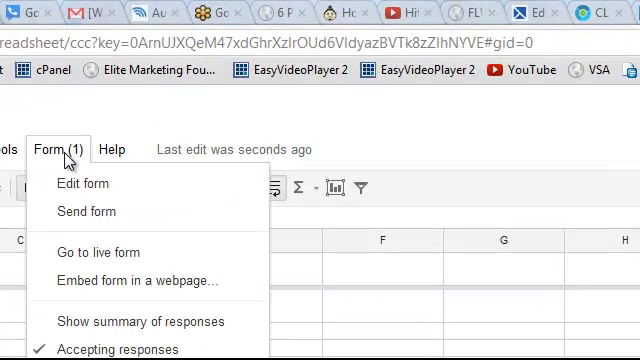
pyautogui.moveTo(84, 184)
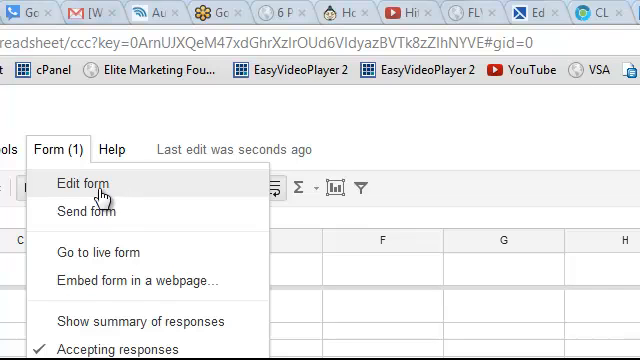
pyautogui.click(86, 252)
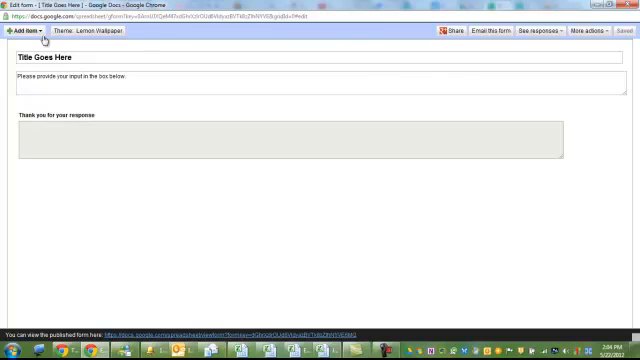
# - Add two Text questions titled 'First Name' and 'Last Name' to the form
pyautogui.click(20, 30)
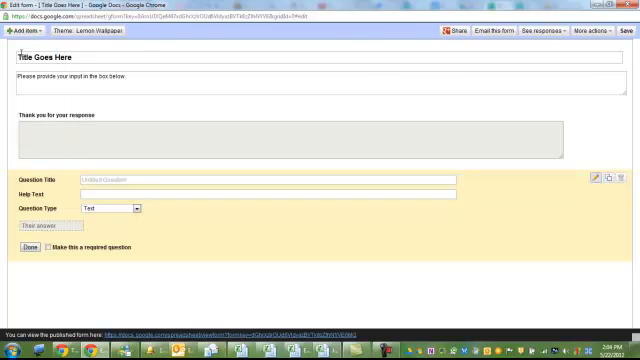
pyautogui.write('First Name')
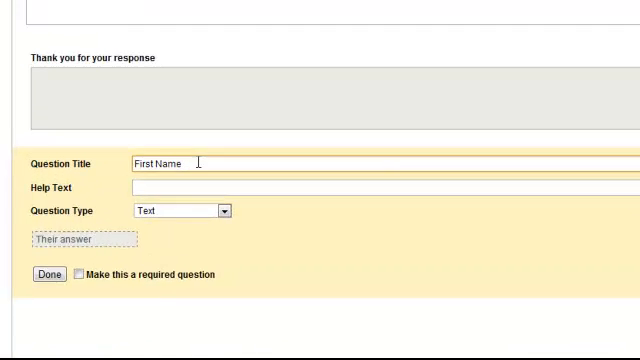
pyautogui.click(30, 36)
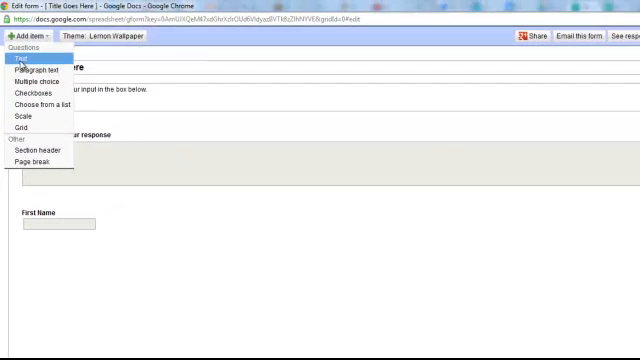
pyautogui.click(32, 54)
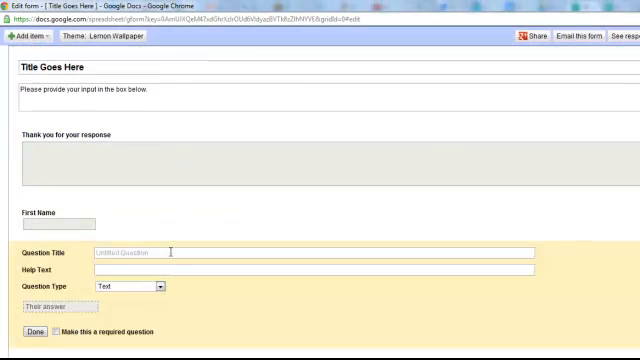
pyautogui.write('Last Name')
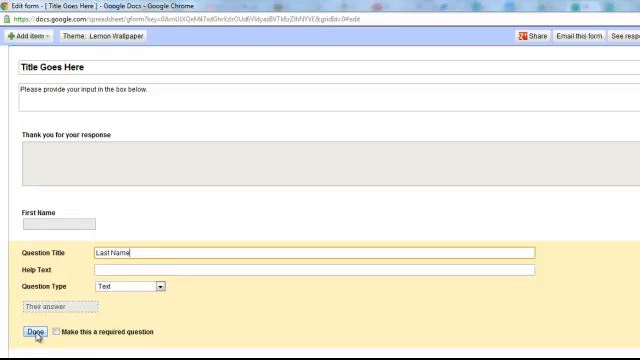
pyautogui.click(28, 332)
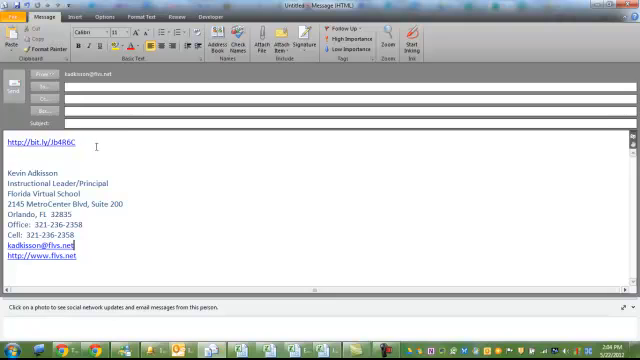
pyautogui.moveTo(30, 144)
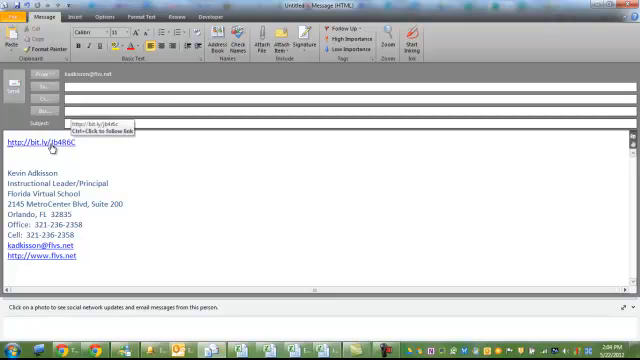
# - Follow the bit.ly short link in the Outlook message to the live form
pyautogui.click(36, 136)
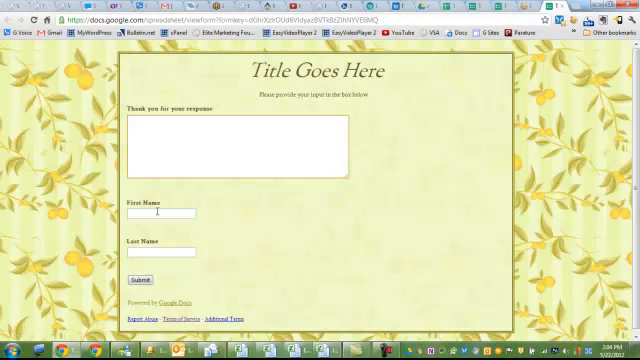
# - Submit a second test response with 'blah' / 'blah blah' filling the answer and name fields
pyautogui.write('blah')
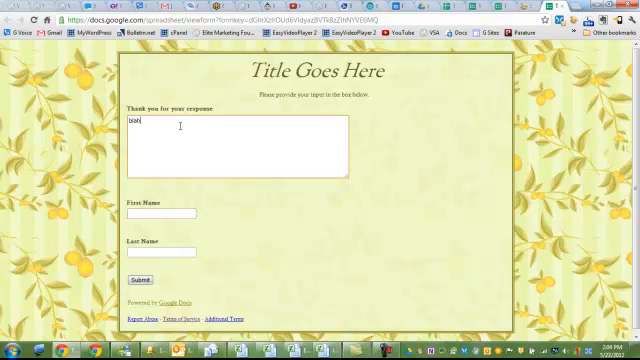
pyautogui.write('blah blah')
pyautogui.click(160, 250)
pyautogui.write('Adkisson')
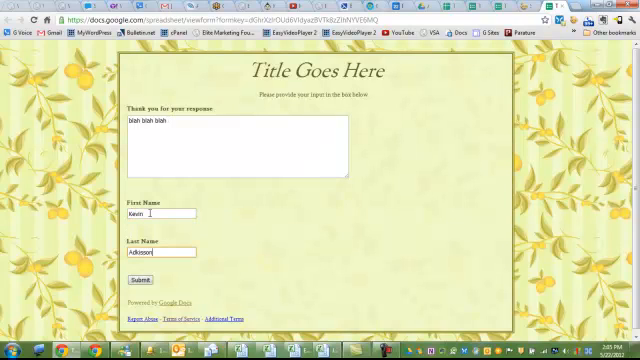
pyautogui.click(144, 276)
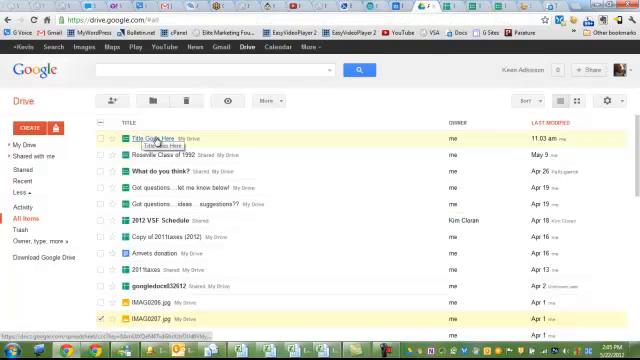
pyautogui.moveTo(226, 138)
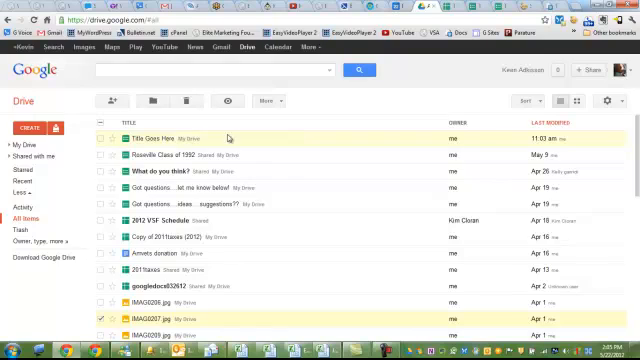
# - Reopen the 'Title Goes Here' response spreadsheet to see the new entry with name columns
pyautogui.doubleClick(146, 138)
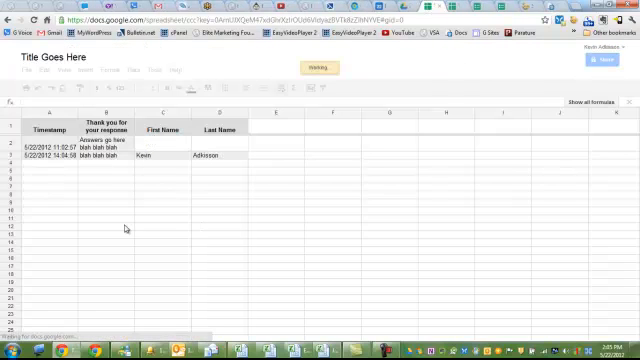